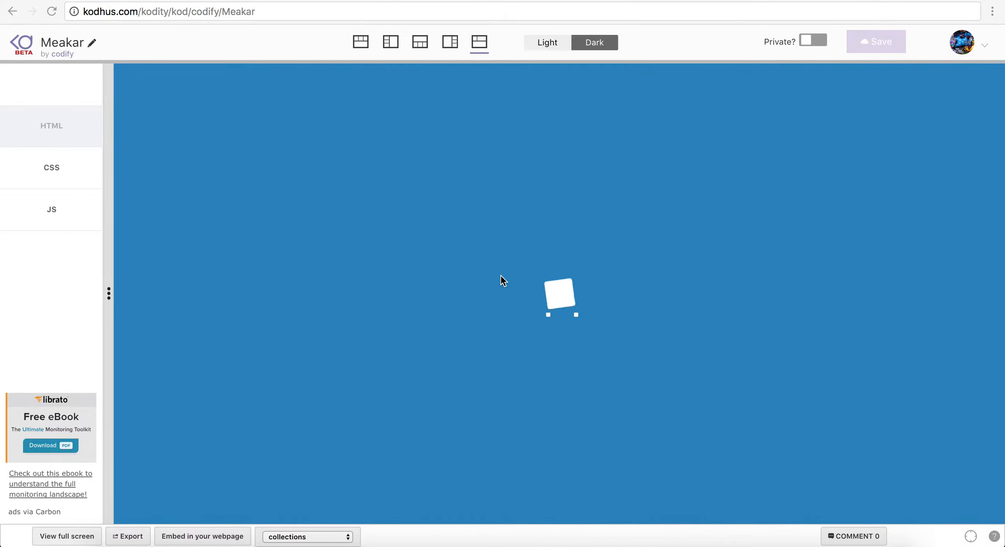
mouse_move(475, 273)
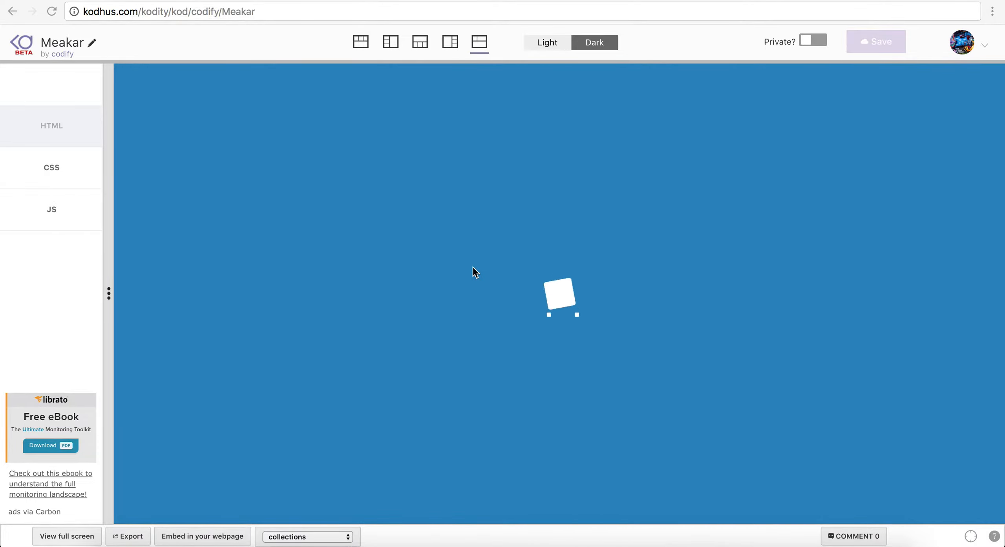
mouse_move(578, 329)
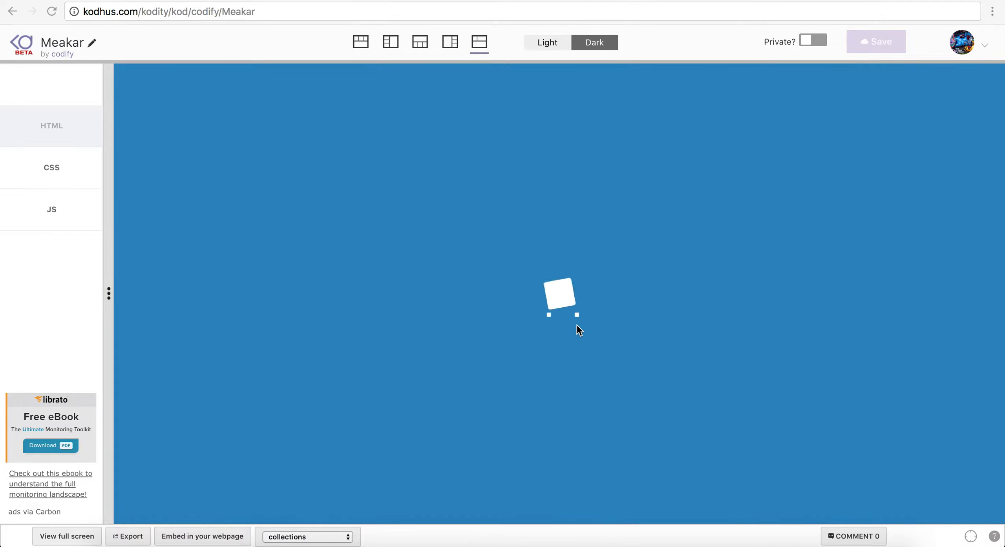
mouse_move(560, 350)
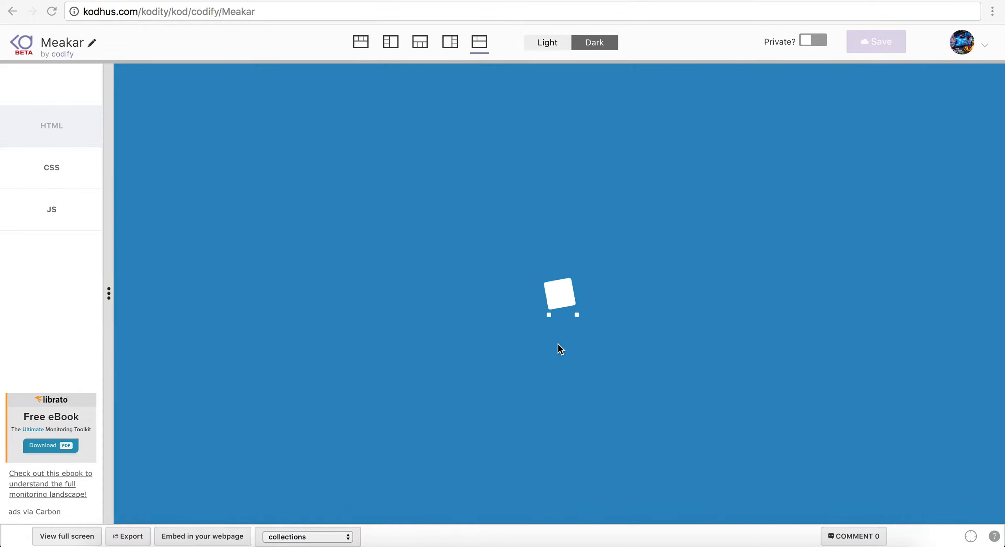
mouse_move(490, 357)
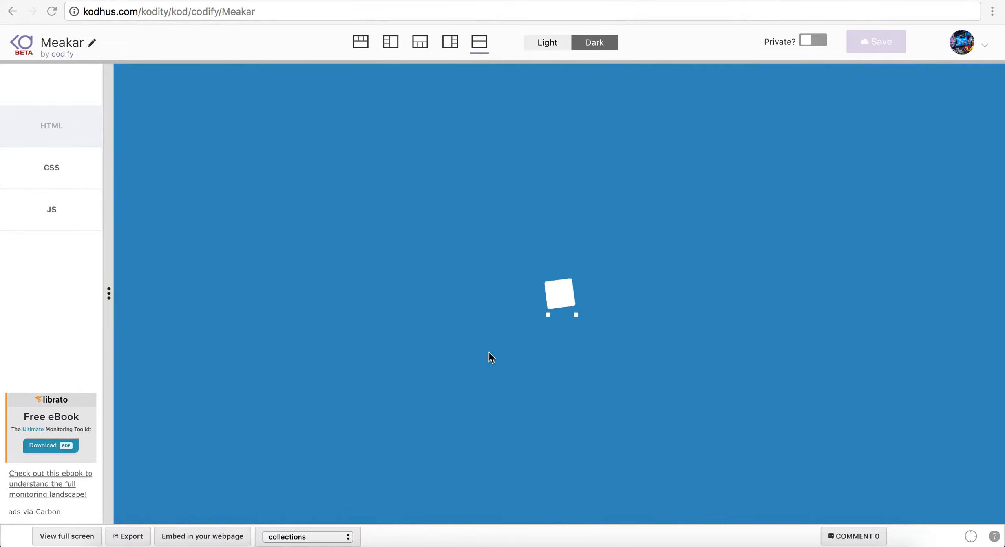
mouse_move(371, 203)
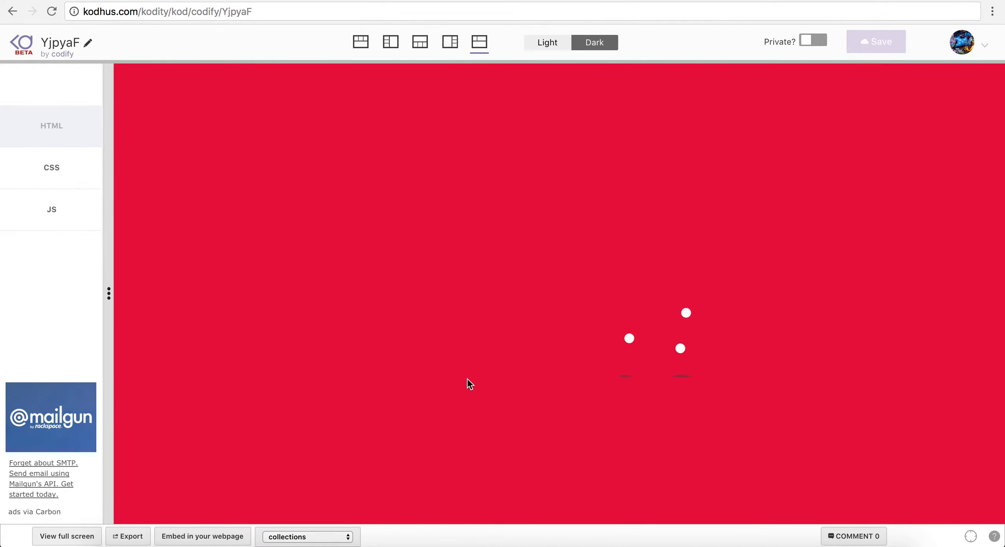
mouse_move(640, 386)
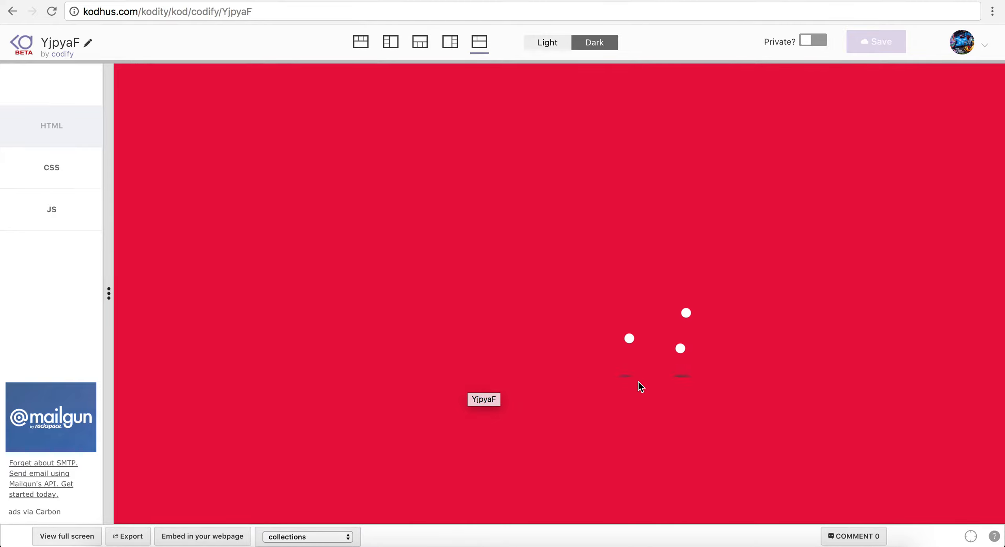
mouse_move(605, 441)
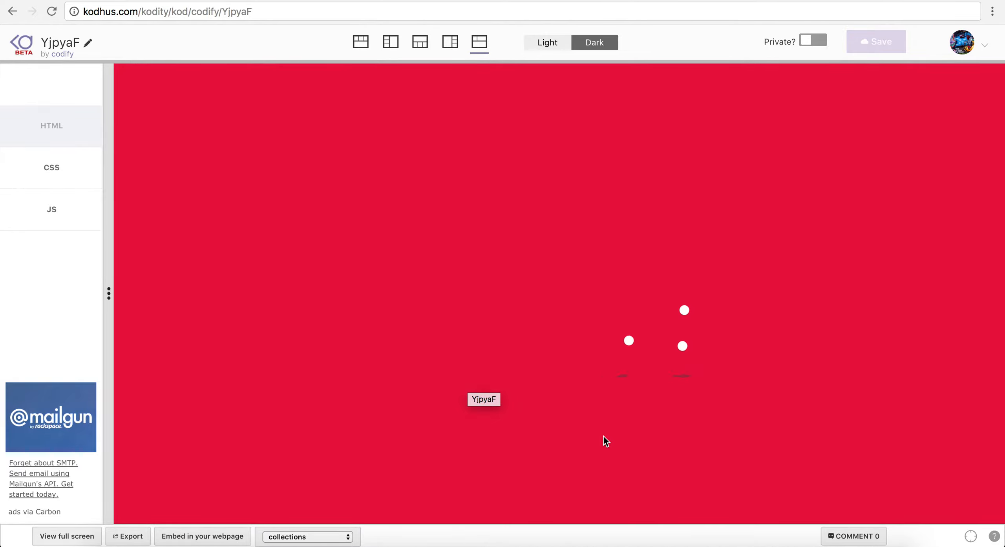
mouse_move(595, 420)
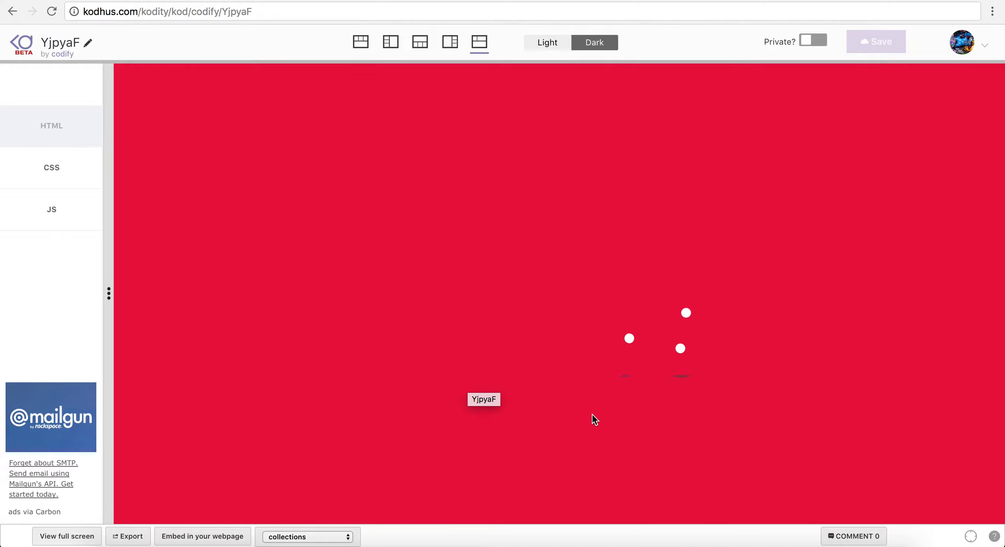
mouse_move(704, 384)
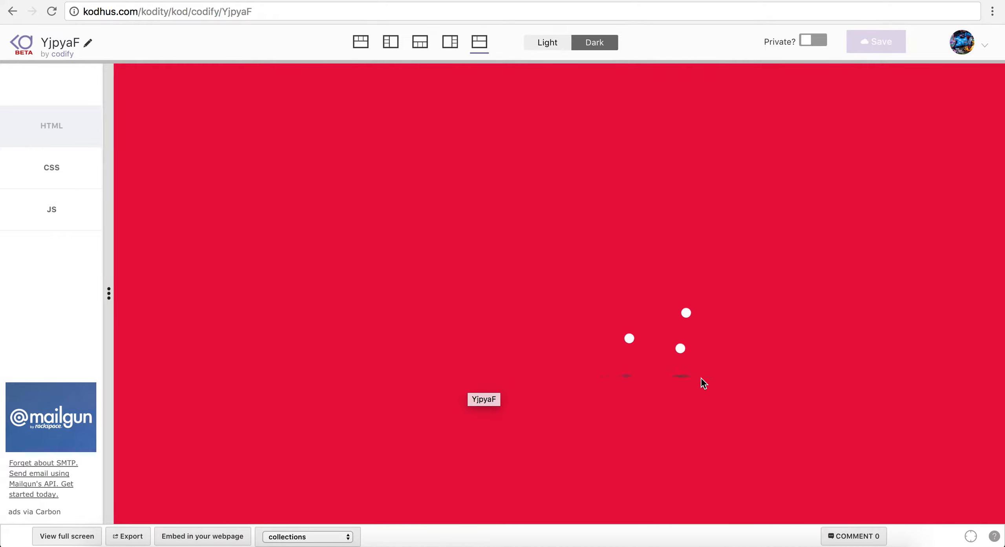
mouse_move(695, 360)
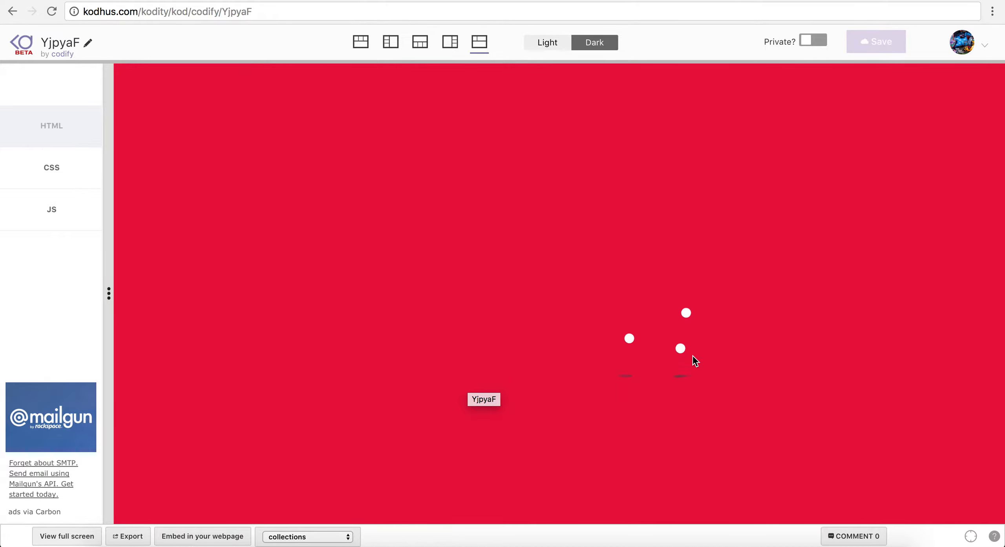
mouse_move(610, 143)
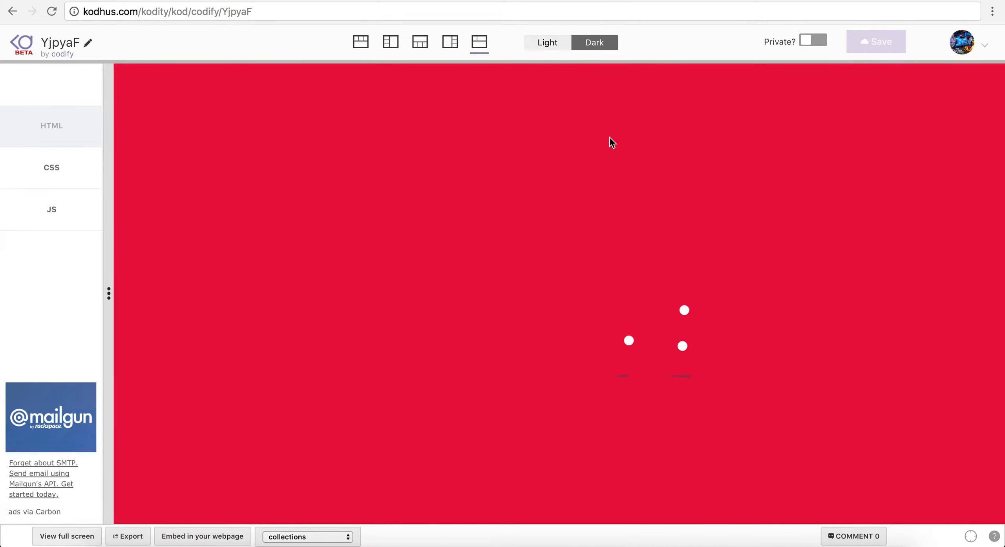
mouse_move(602, 363)
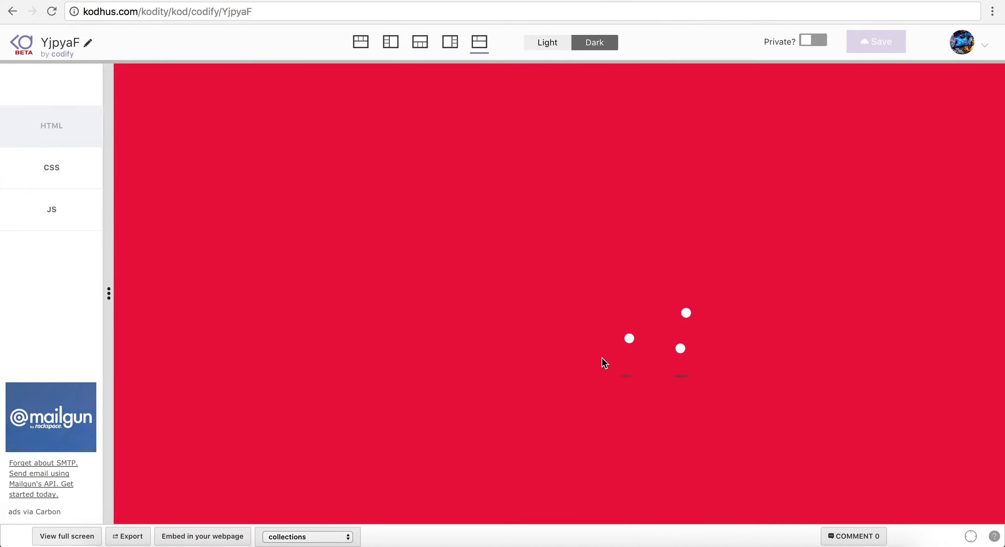
mouse_move(578, 348)
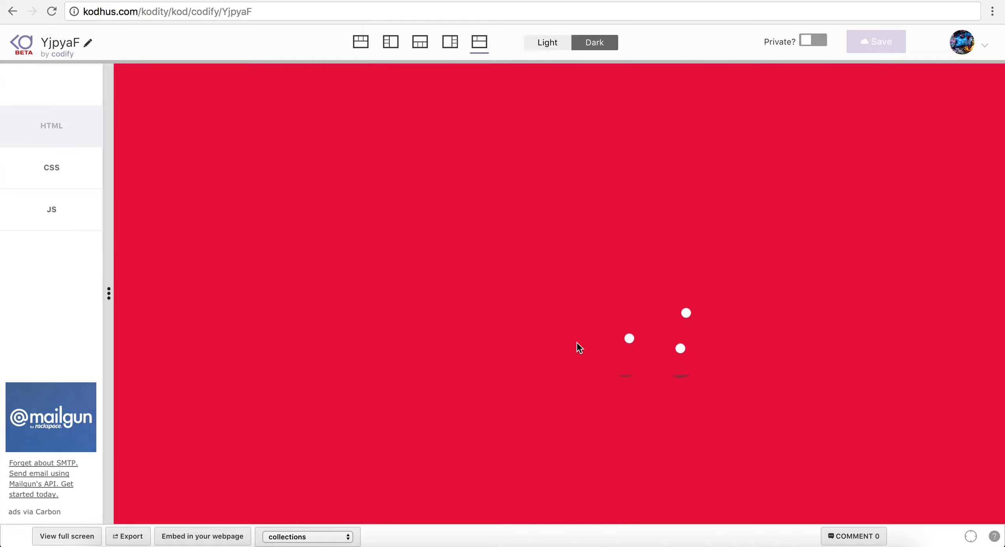
mouse_move(655, 350)
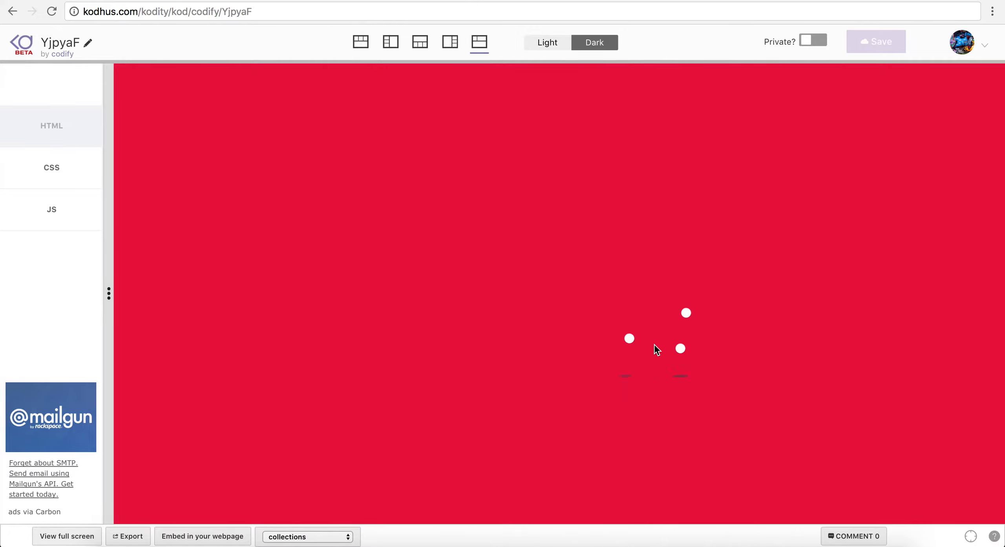
mouse_move(581, 388)
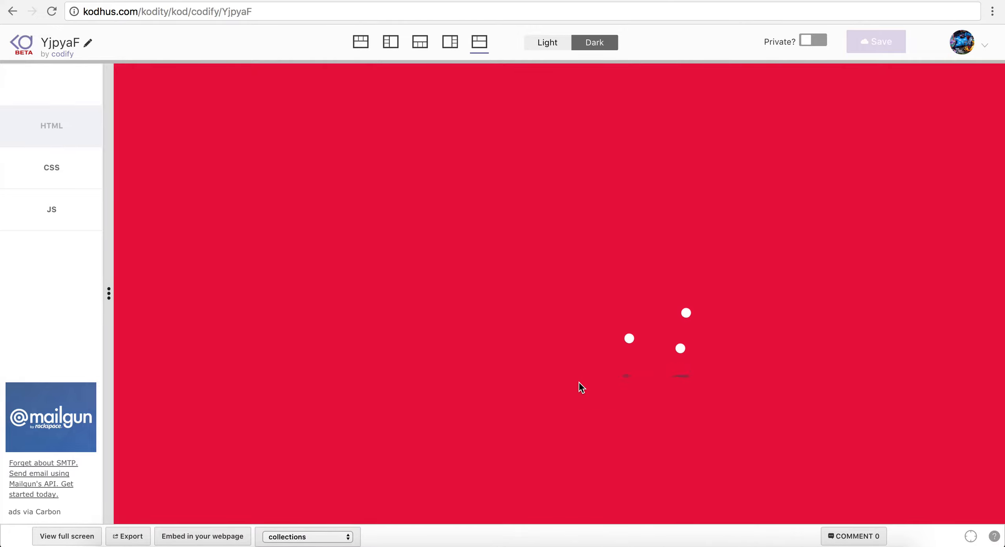
mouse_move(590, 386)
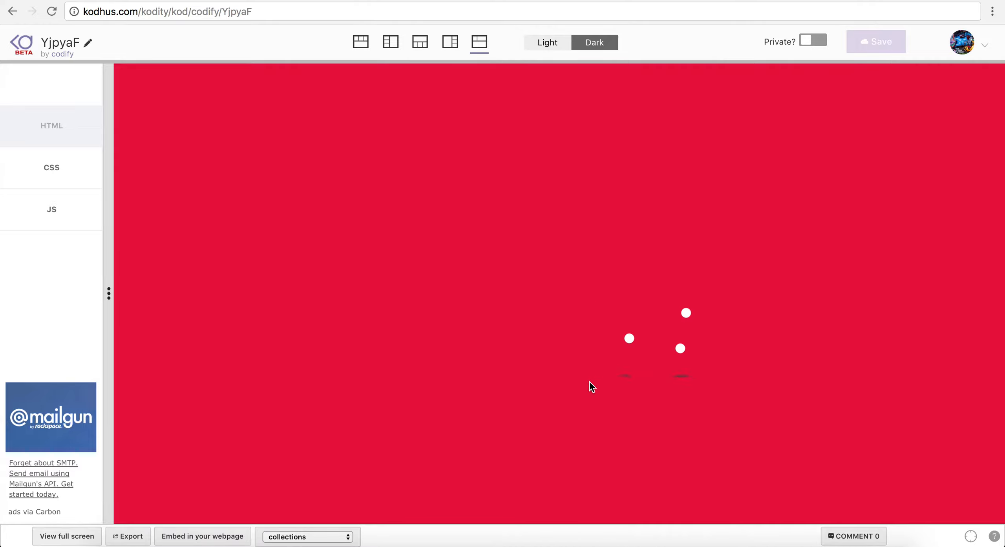
mouse_move(682, 411)
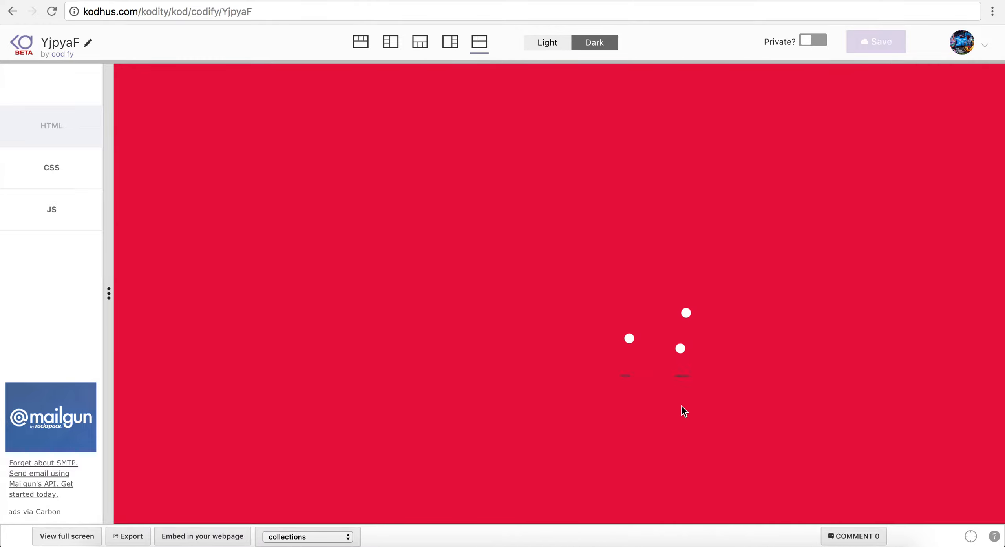
mouse_move(289, 7)
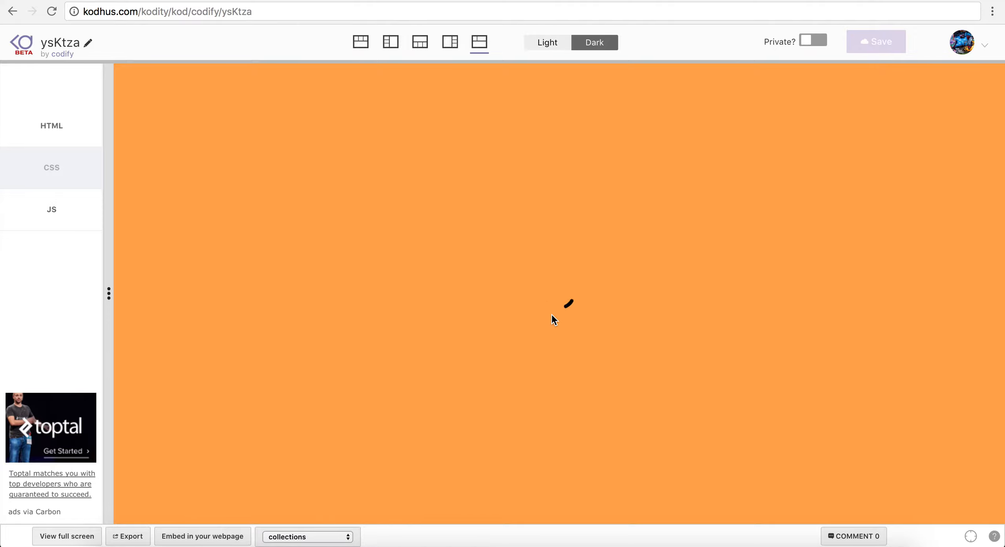
mouse_move(216, 106)
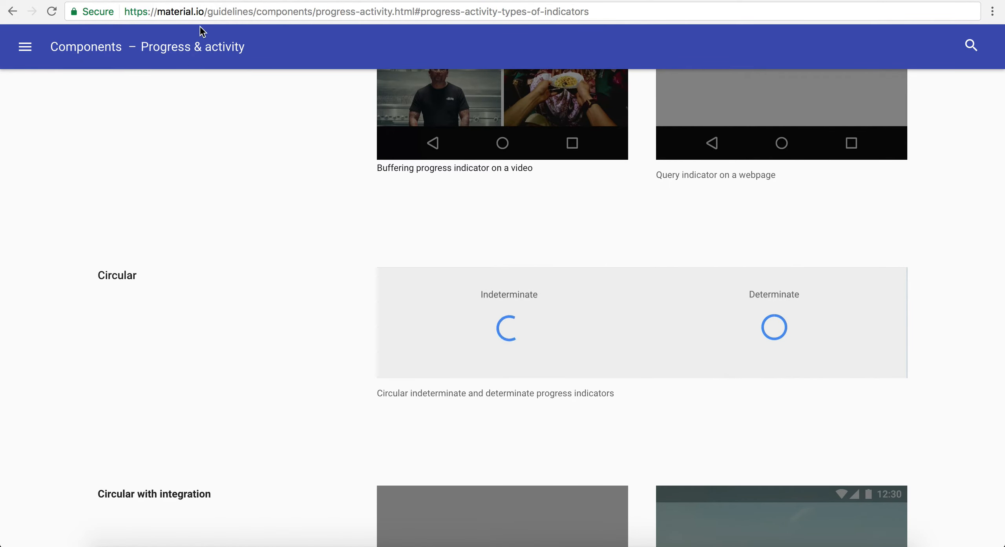
mouse_move(250, 186)
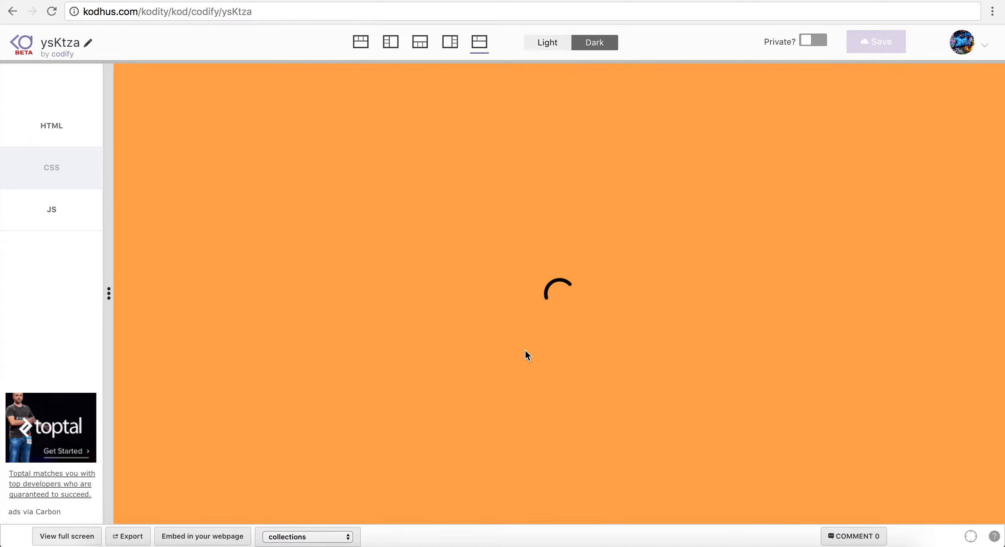
mouse_move(552, 336)
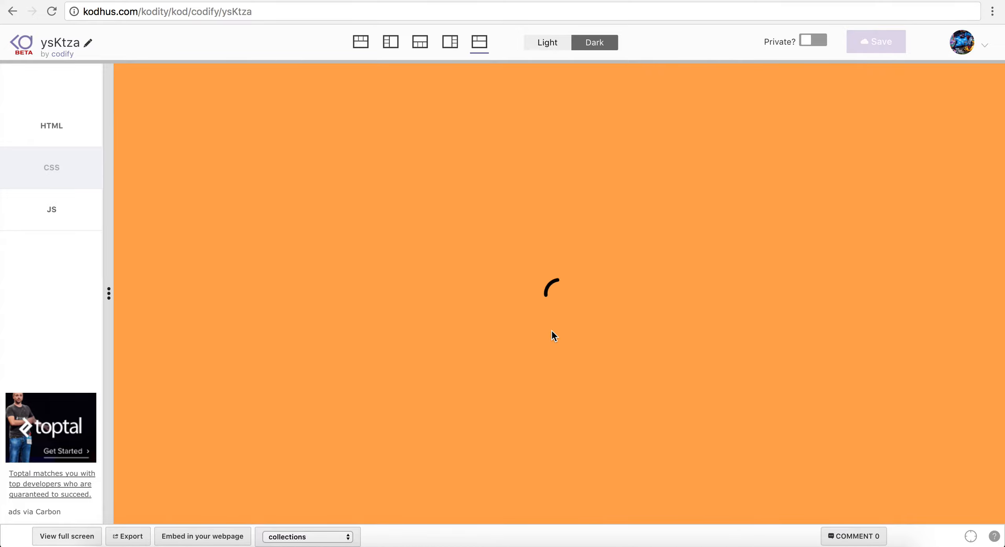
mouse_move(577, 329)
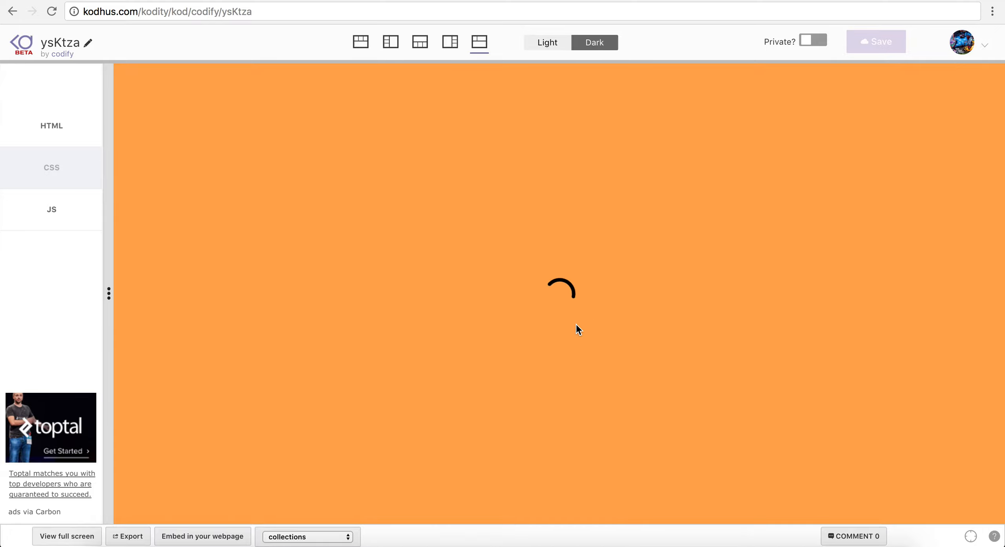
mouse_move(573, 109)
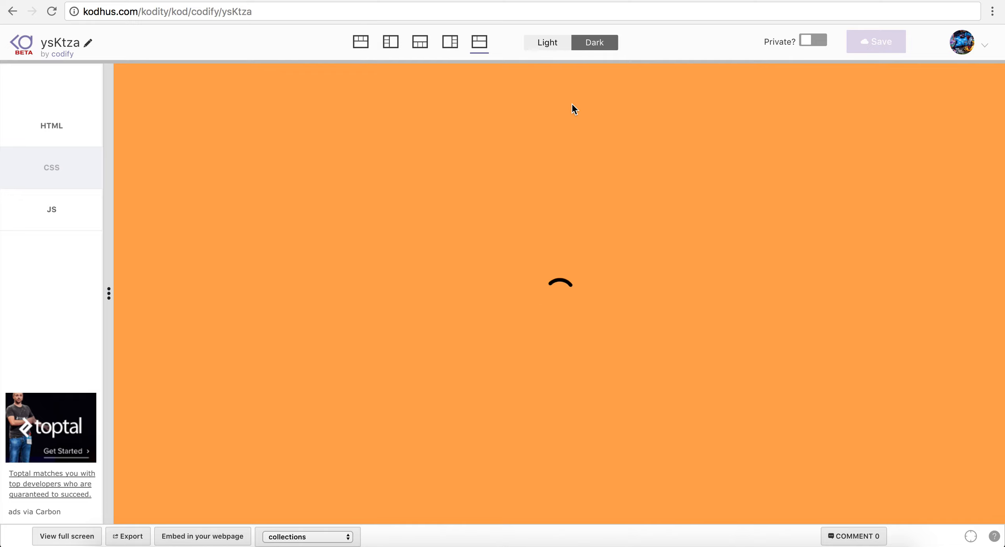